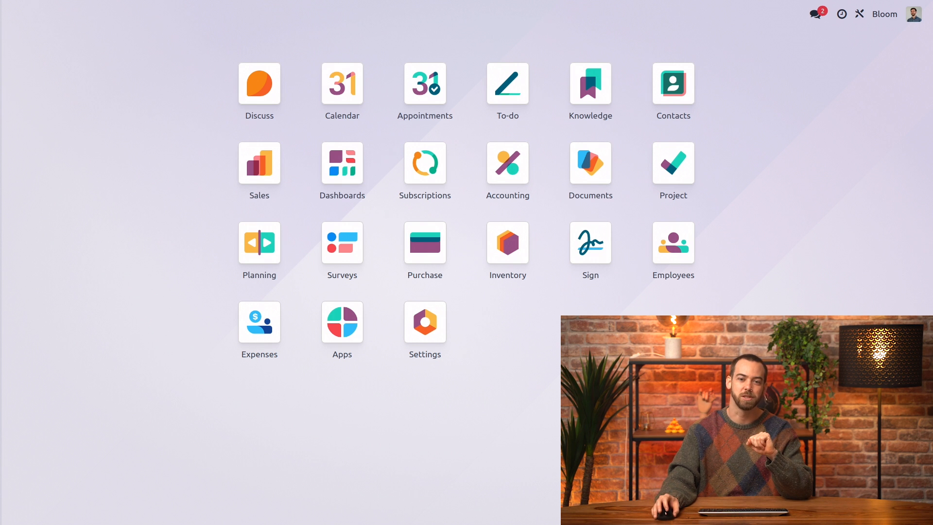
Step: Search the general settings for 'anglo' and leave the settings screen
left_click(425, 309)
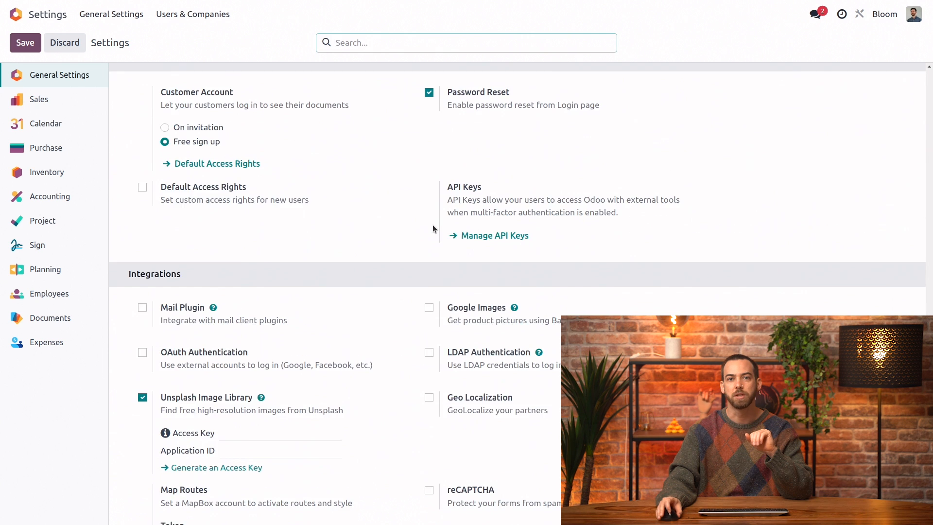
scroll("down", 3)
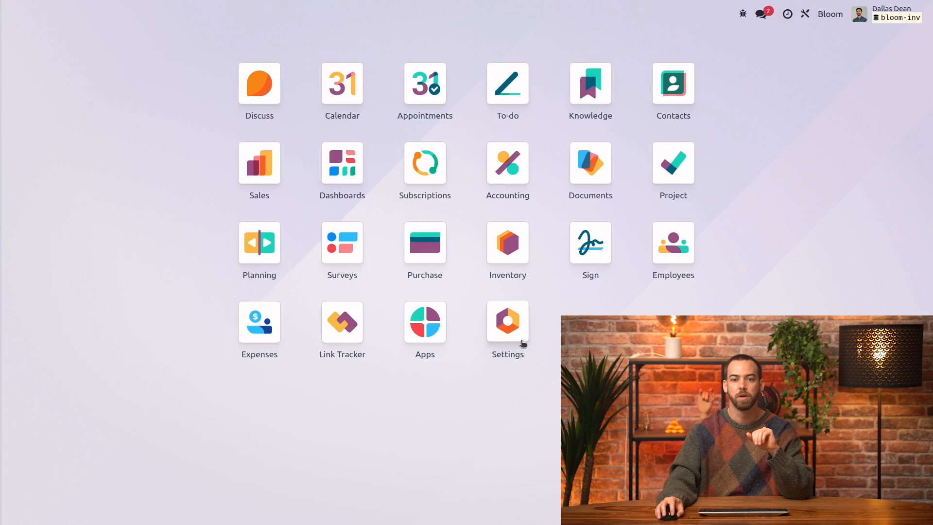
left_click(507, 311)
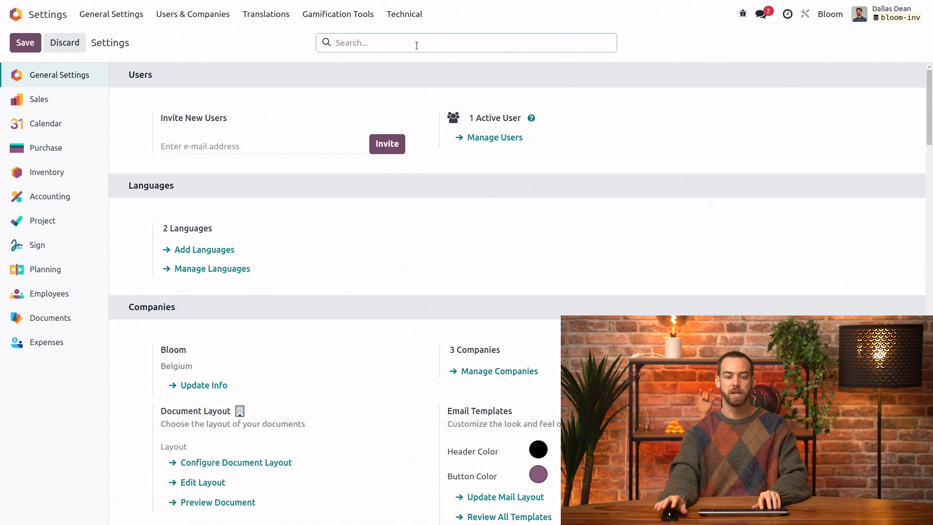
type("anglo")
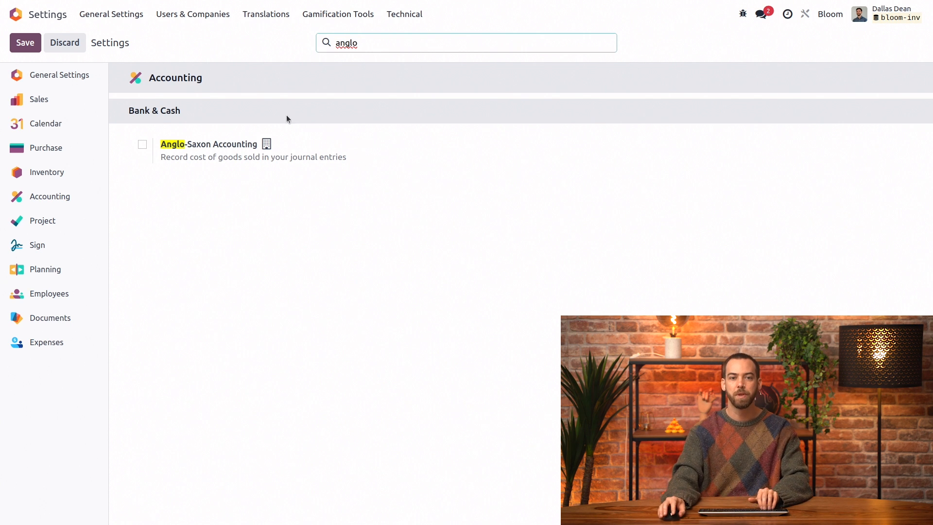
mouse_move(306, 225)
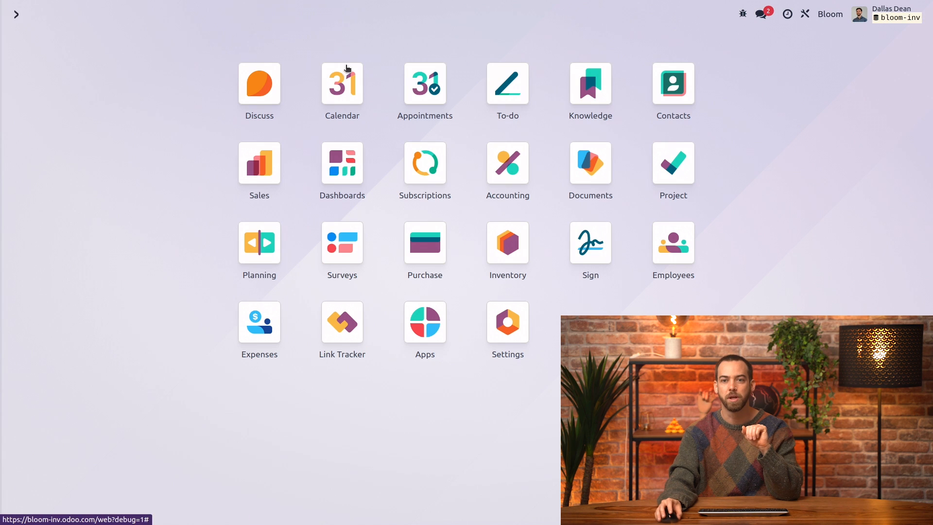
left_click(804, 14)
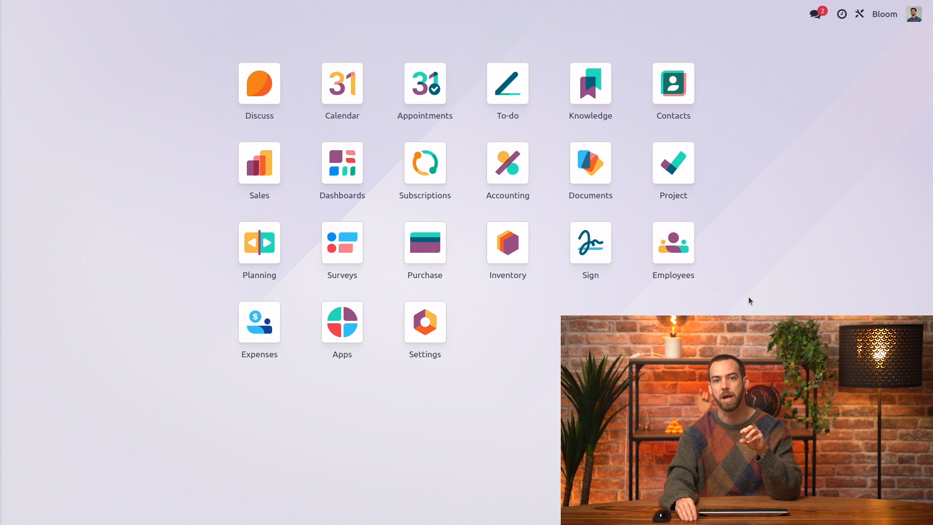
mouse_move(756, 308)
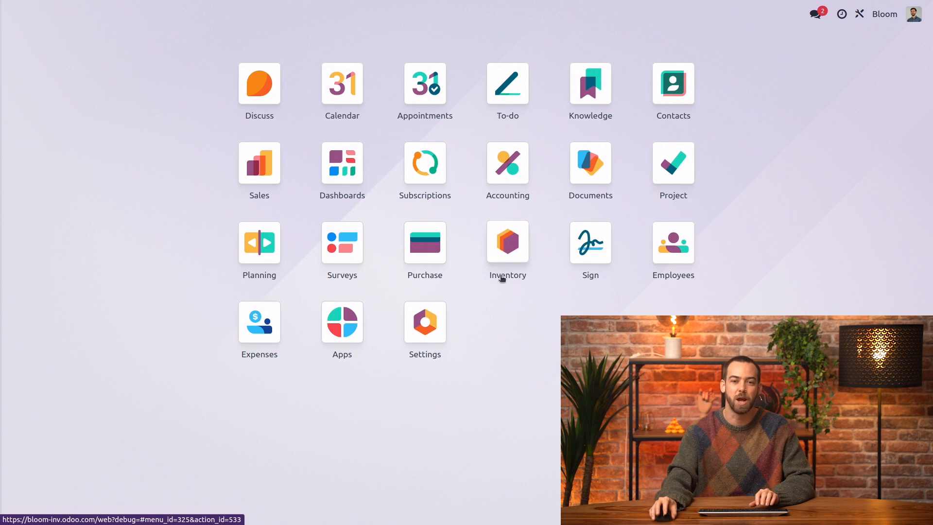
Step: From Purchase products, reach the Pots category of Terracotta pot (20cm) and check its standard-price automated valuation
left_click(424, 242)
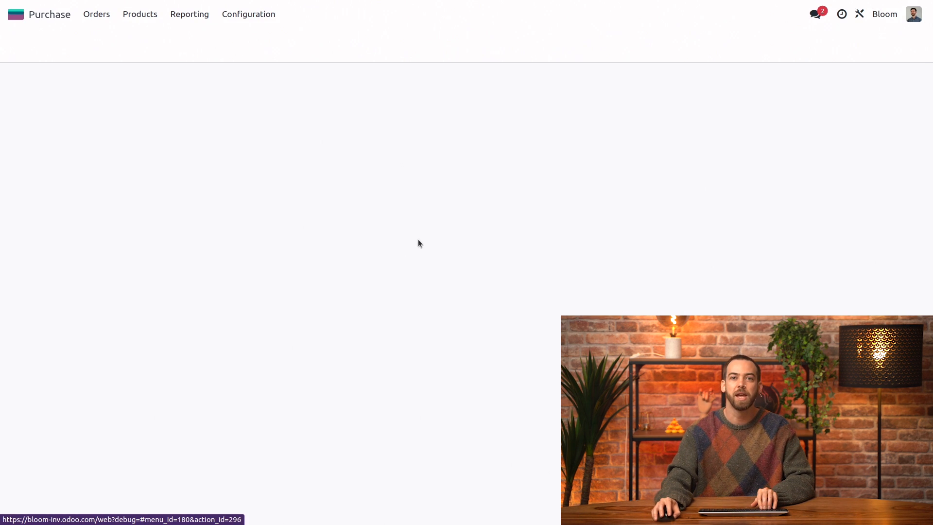
left_click(140, 14)
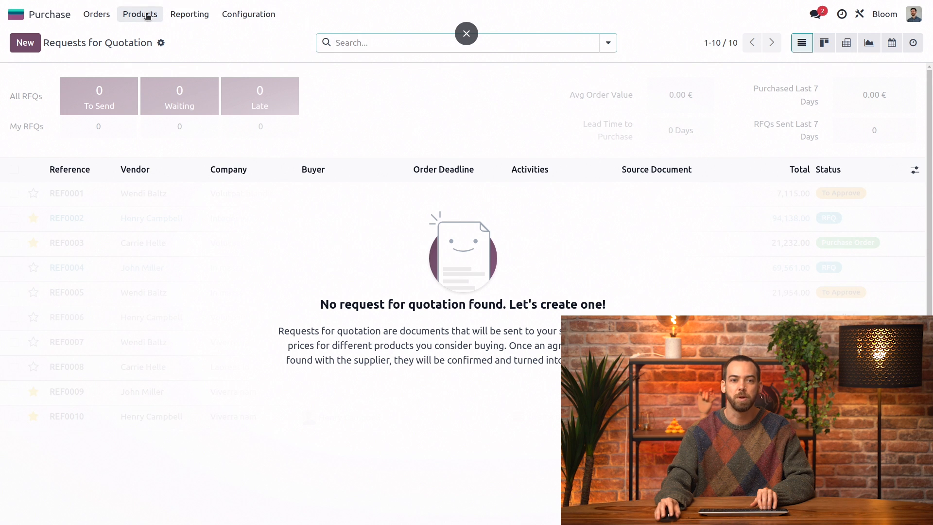
left_click(140, 14)
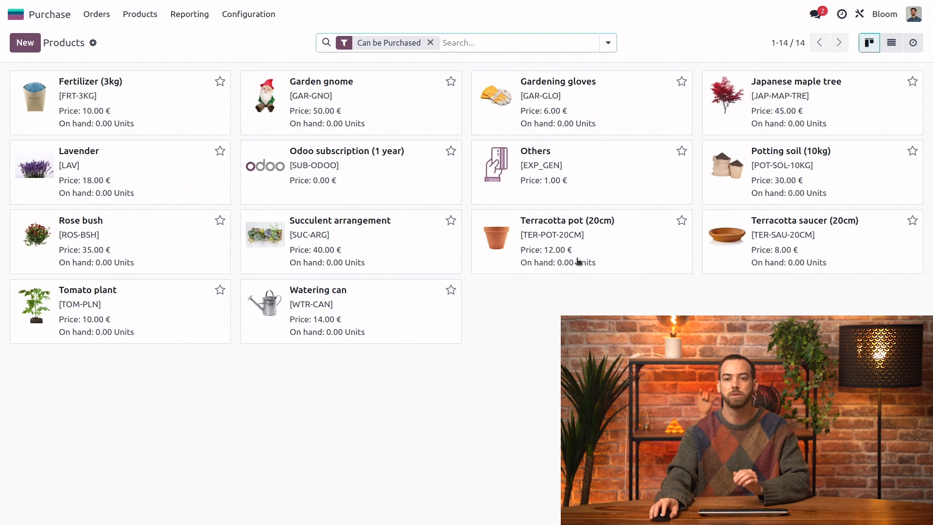
left_click(565, 220)
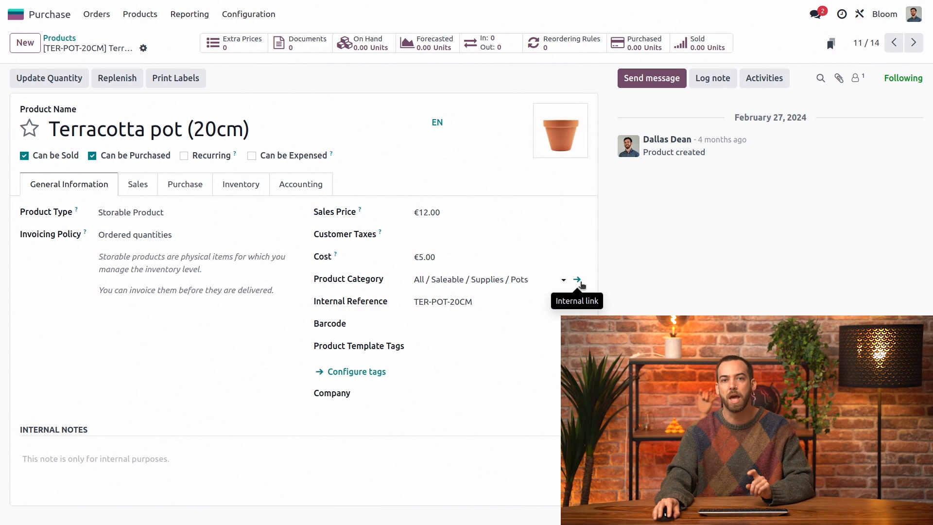
left_click(576, 280)
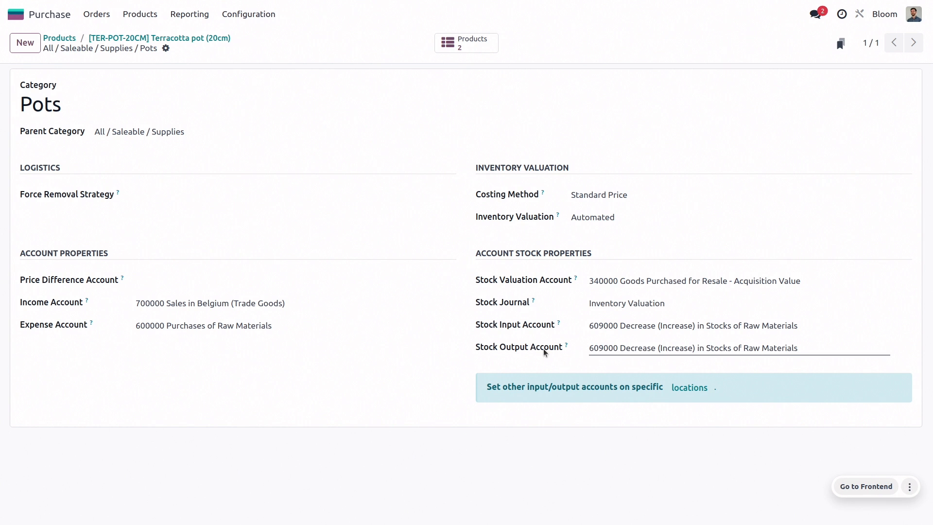
left_click(692, 325)
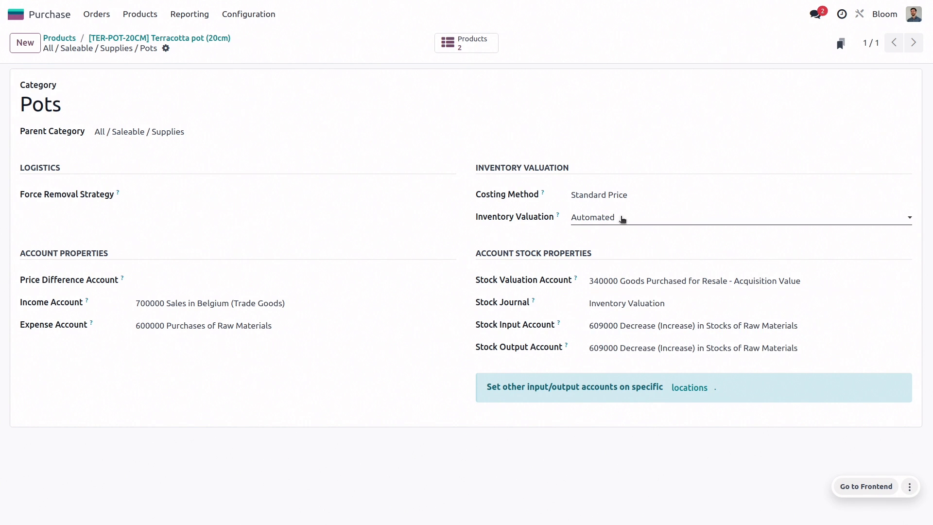
mouse_move(649, 223)
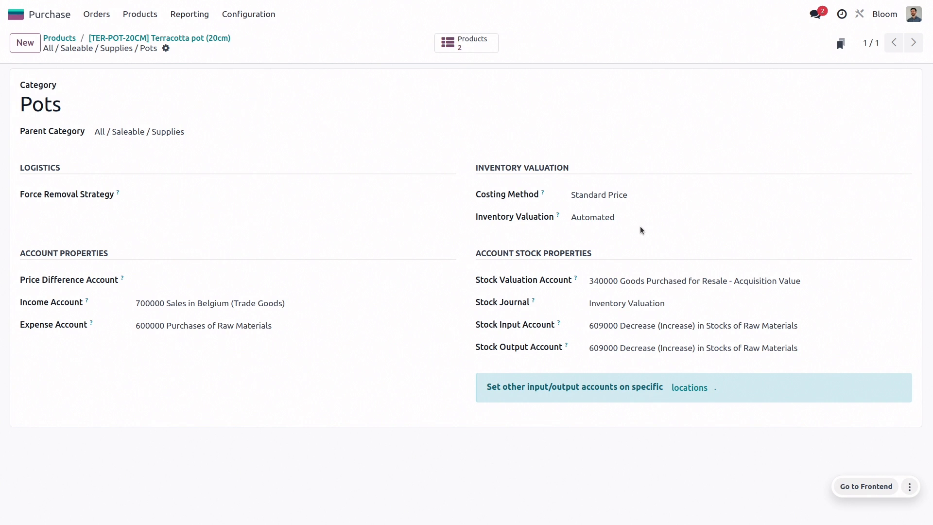
mouse_move(608, 243)
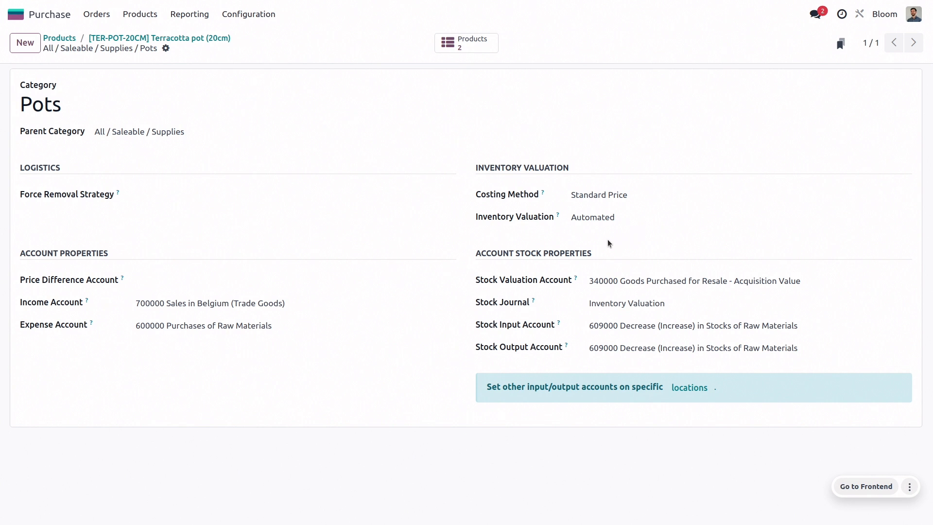
mouse_move(3, 17)
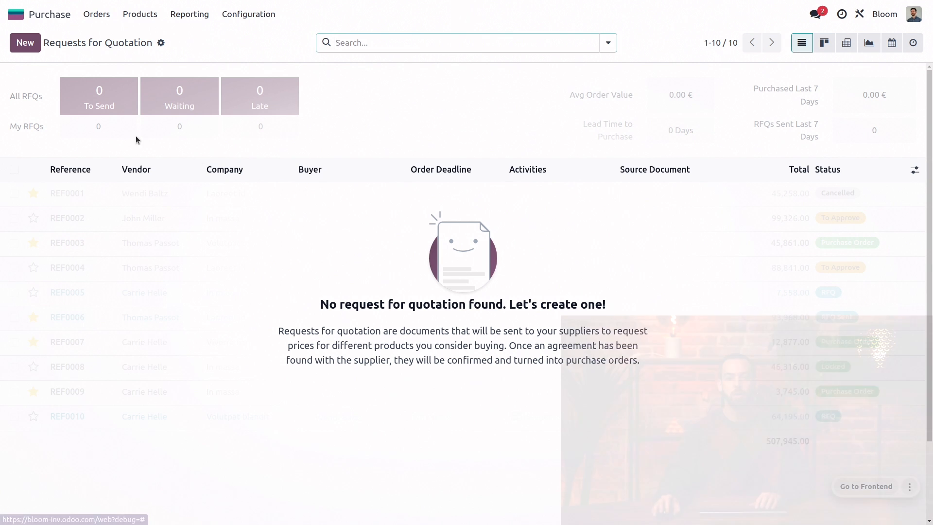
Step: New RFQ for TerraCotta Depot with a terracotta pot line, confirmed into purchase order P00007
left_click(25, 41)
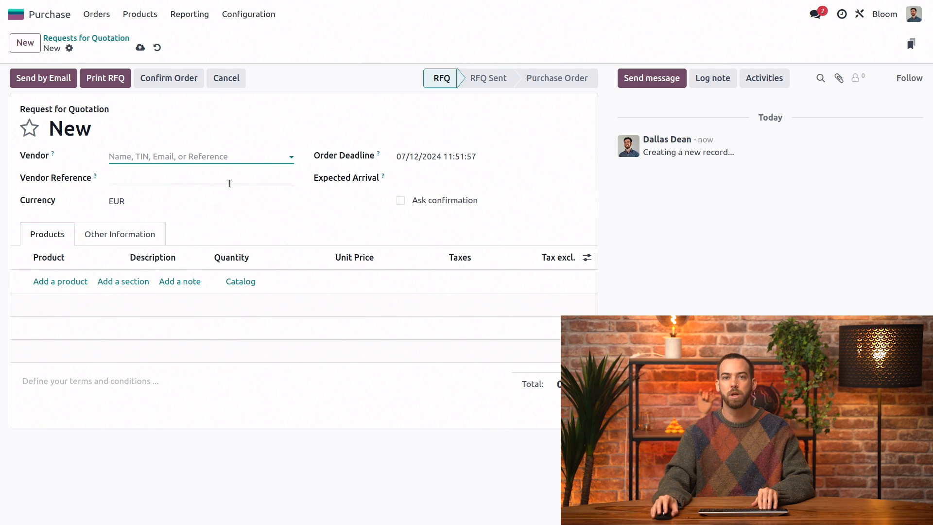
type("ter")
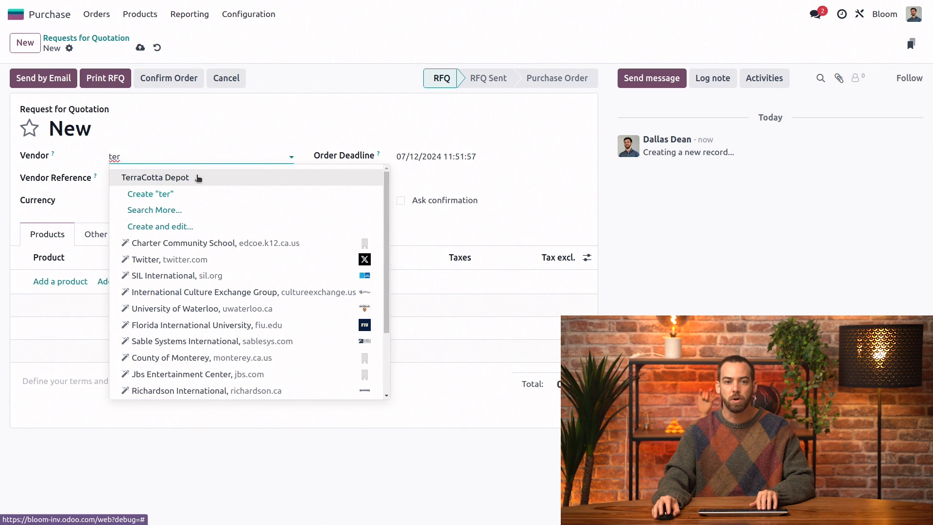
left_click(155, 177)
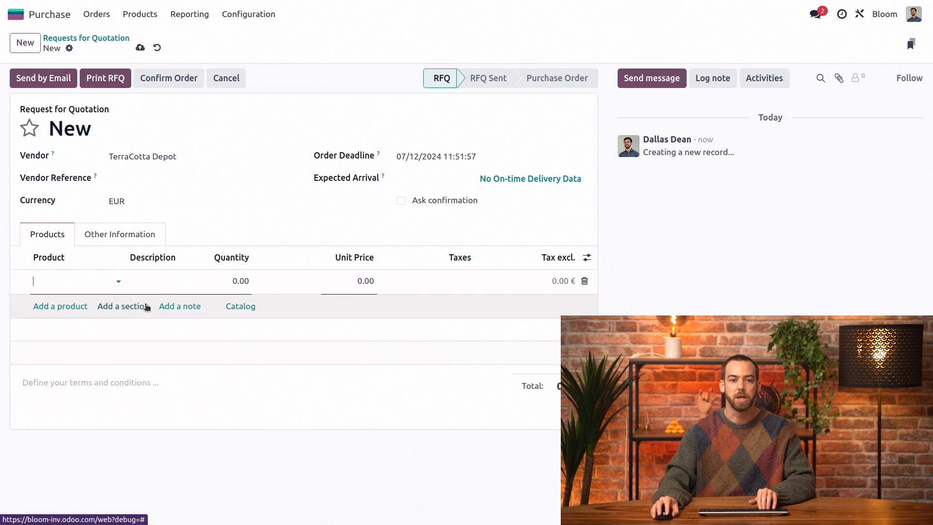
left_click(71, 281)
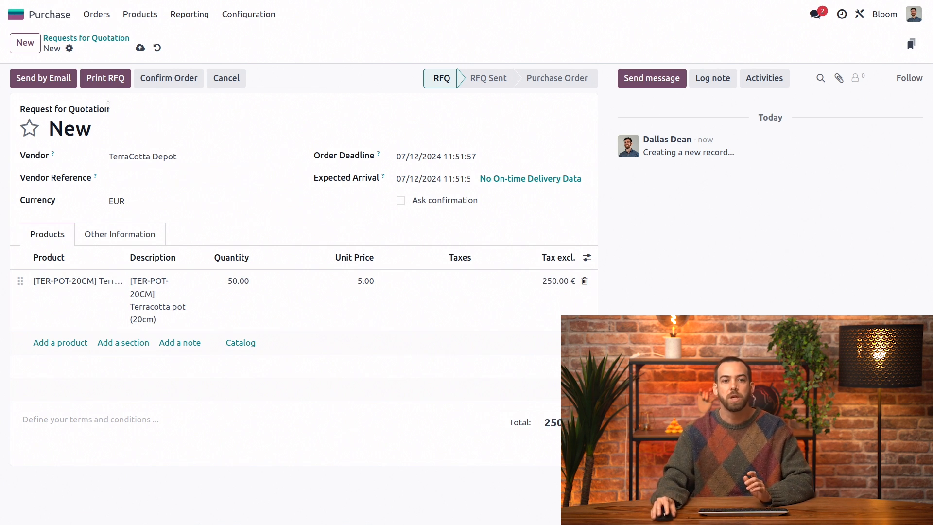
left_click(168, 78)
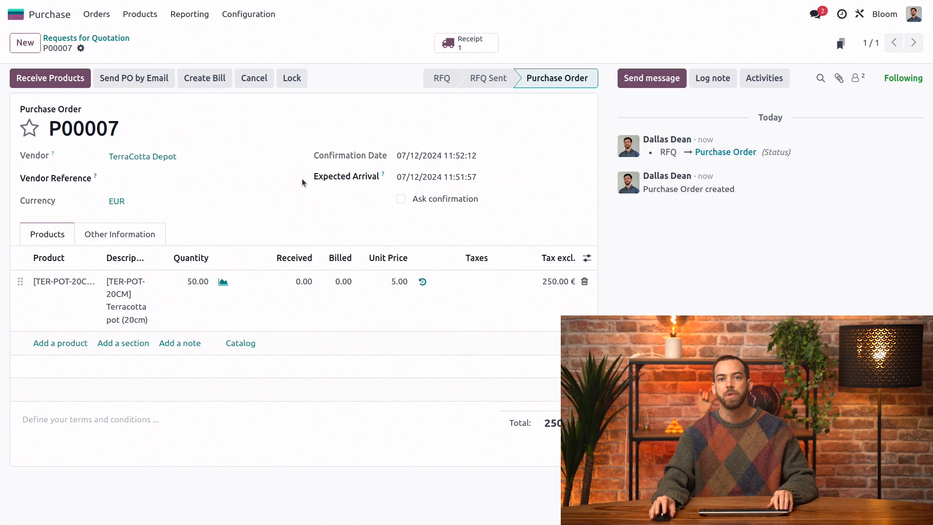
Step: List the accounting journal items grouped by journal entry
key("alt")
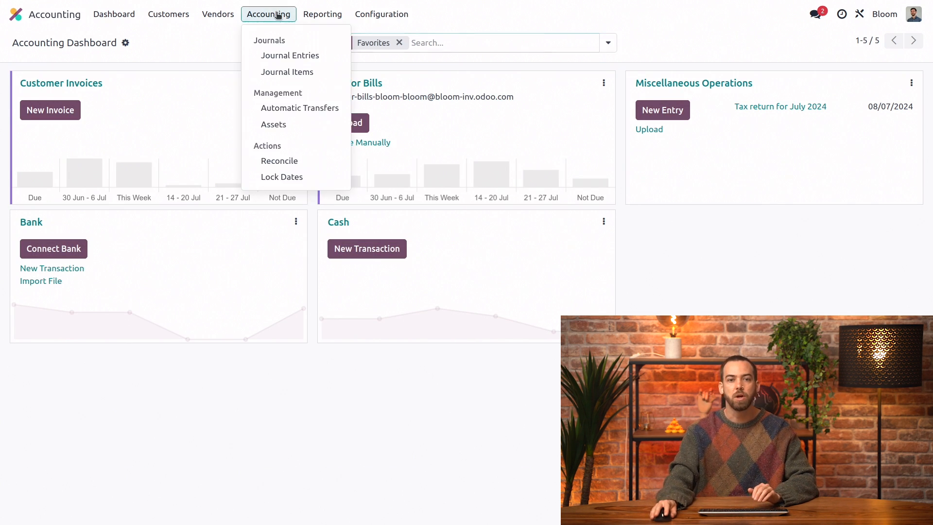
left_click(286, 72)
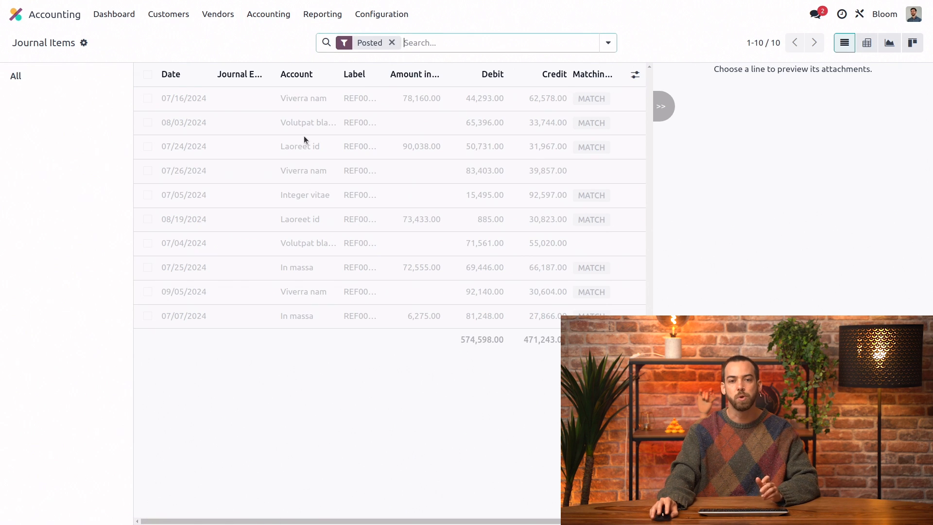
left_click(607, 41)
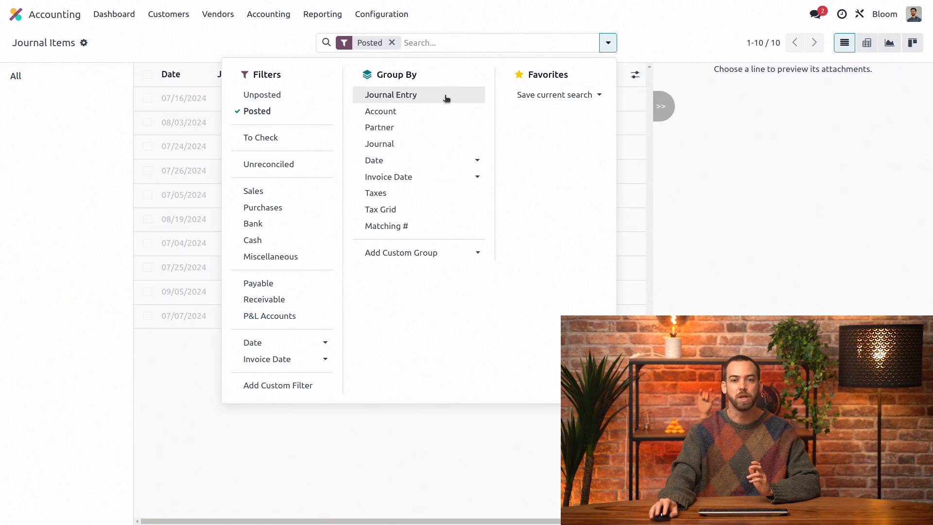
left_click(391, 95)
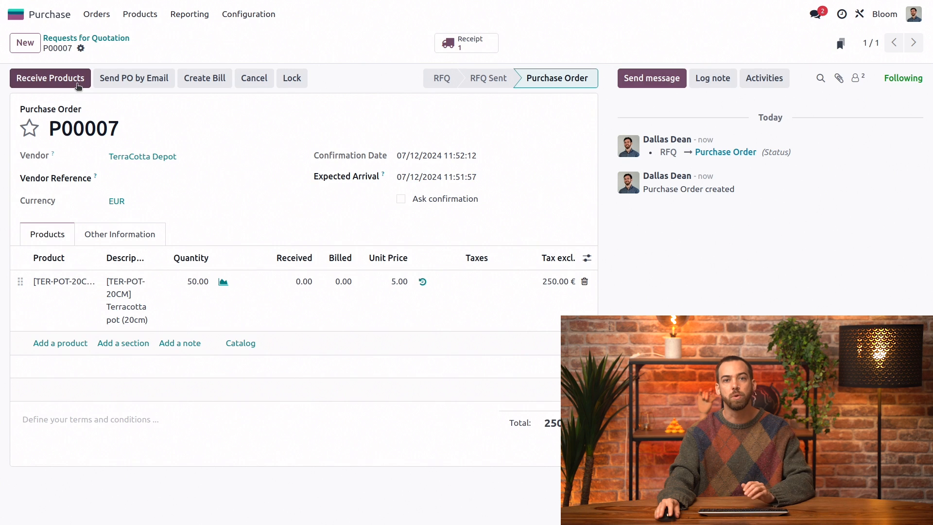
Step: Receive and validate the 50 pots of P00007, then expand stock entry STJ/2024/07/0001's lines
left_click(49, 77)
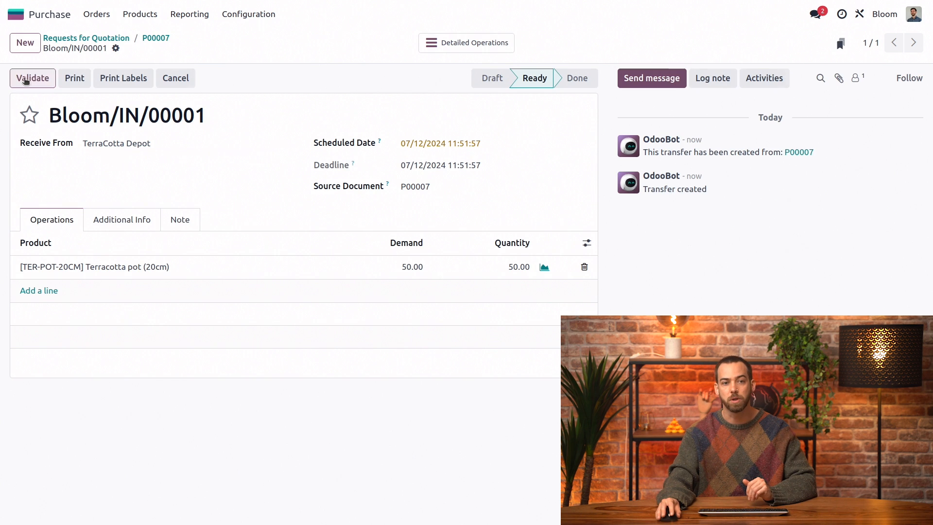
left_click(32, 78)
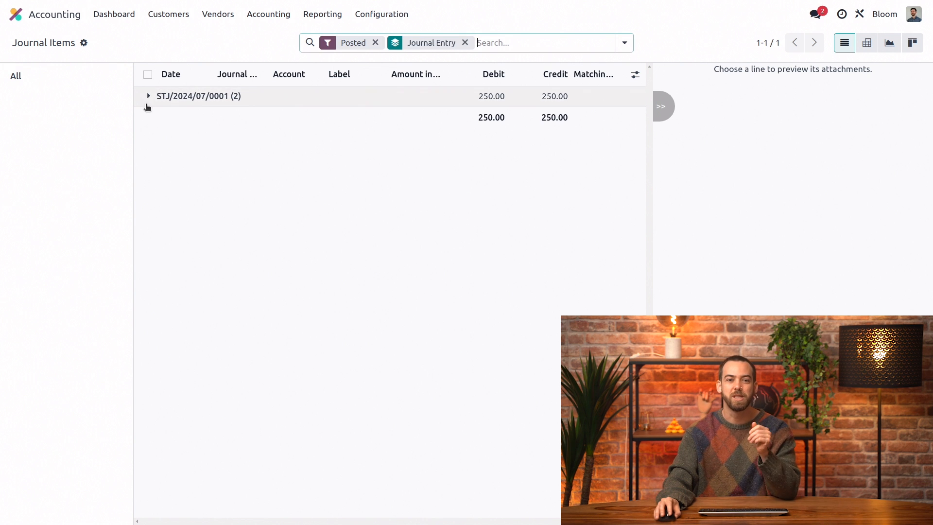
left_click(148, 96)
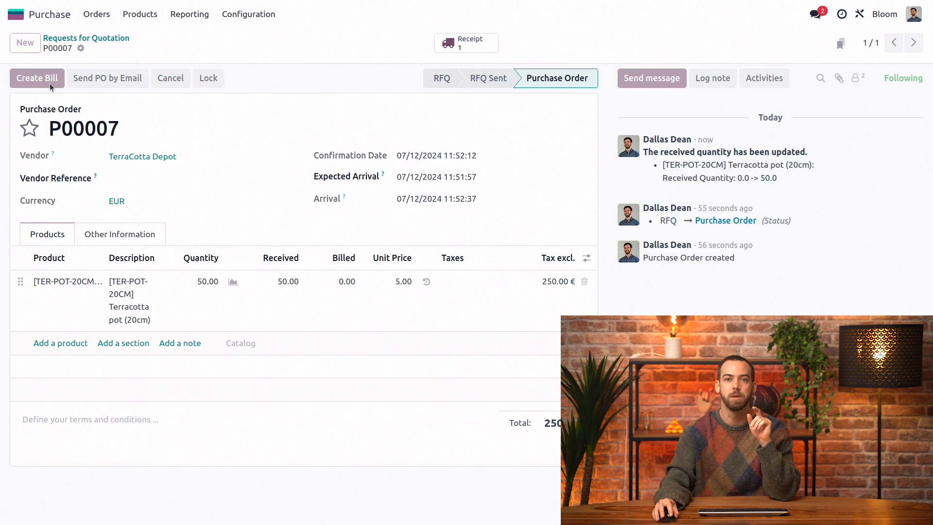
Step: Post vendor bill BILL/2024/07/0001 dated 12 July 2024 and expand its 250.00 € journal lines
left_click(35, 78)
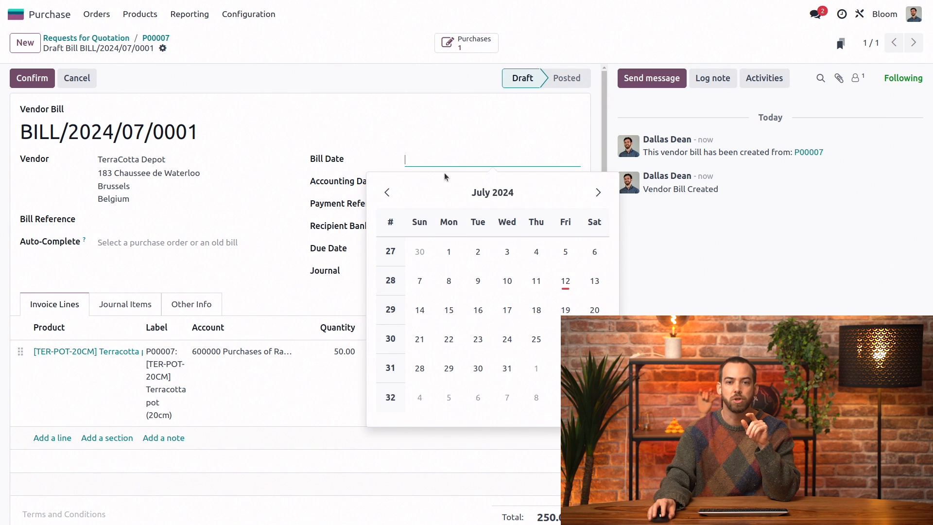
left_click(564, 280)
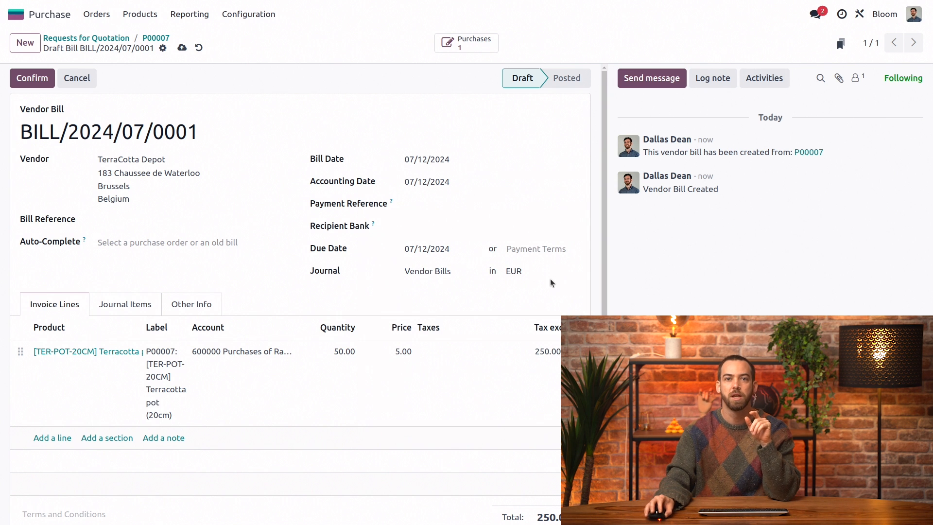
left_click(31, 78)
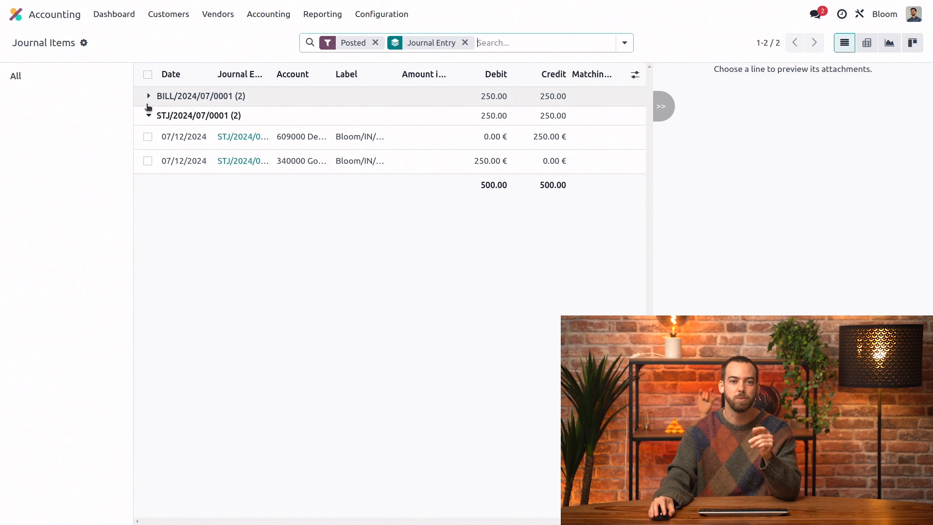
left_click(147, 97)
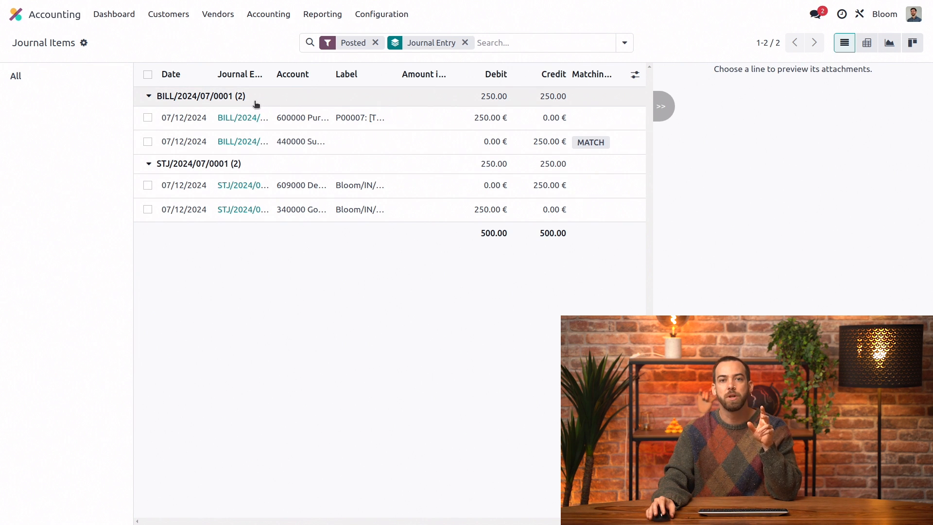
mouse_move(321, 107)
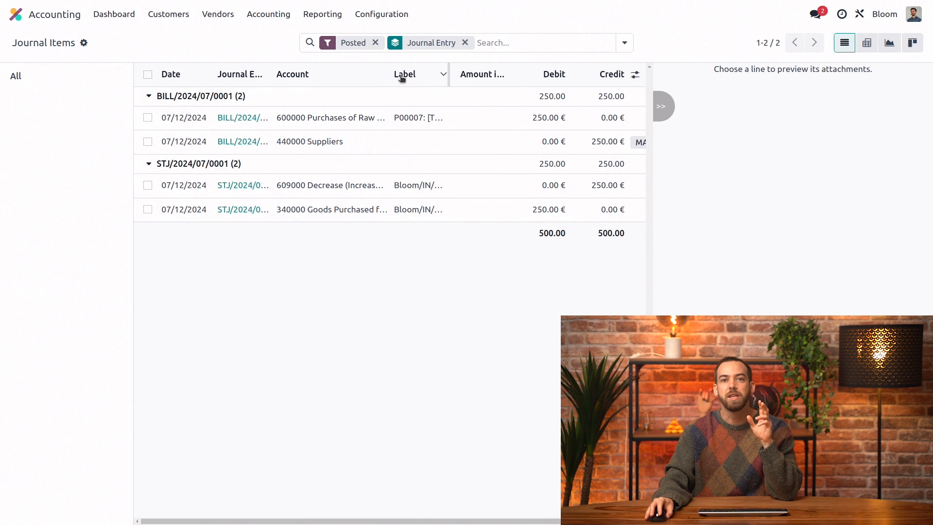
mouse_move(397, 84)
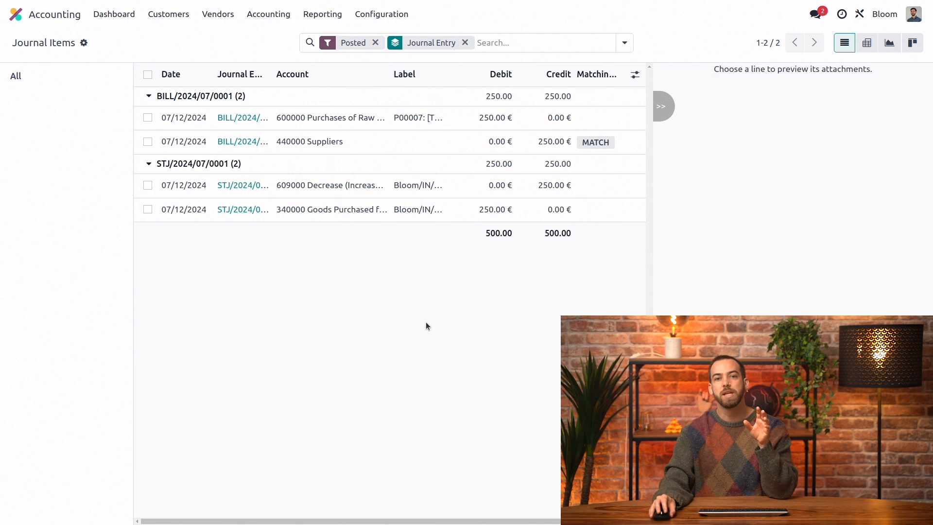
mouse_move(409, 303)
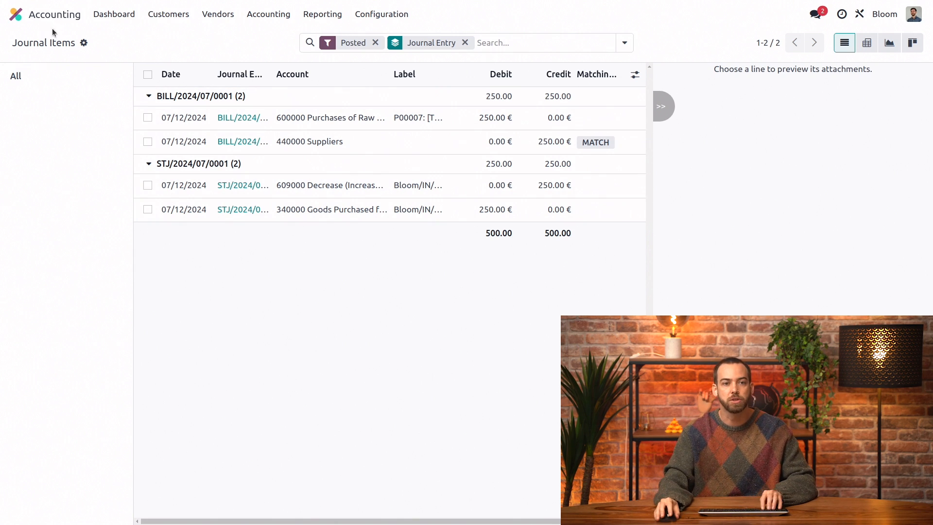
Step: In Sales, start a new quotation with Landscape Supply Co. as customer
left_click(15, 14)
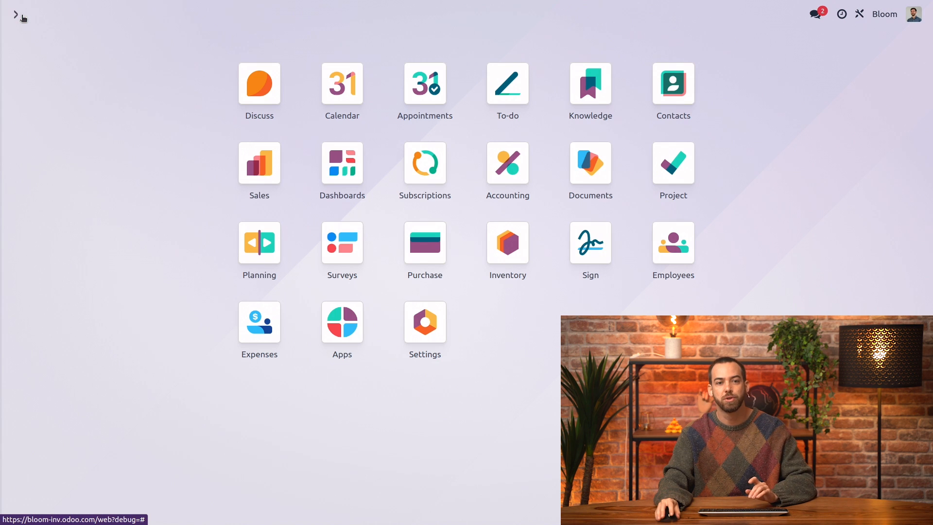
left_click(259, 162)
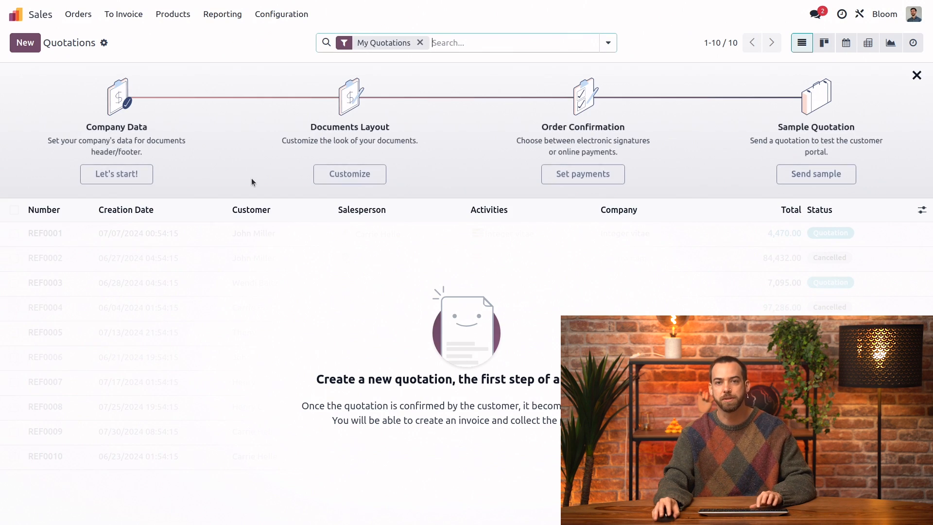
left_click(25, 42)
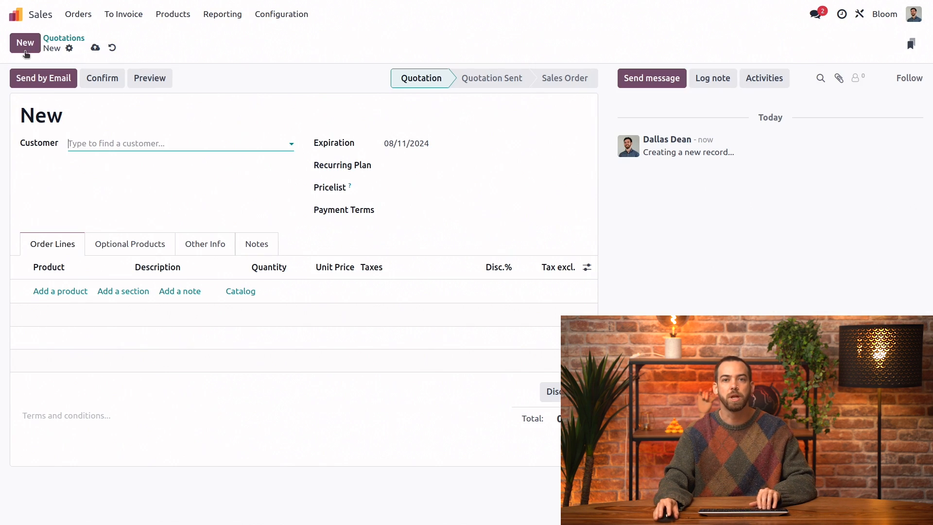
left_click(179, 142)
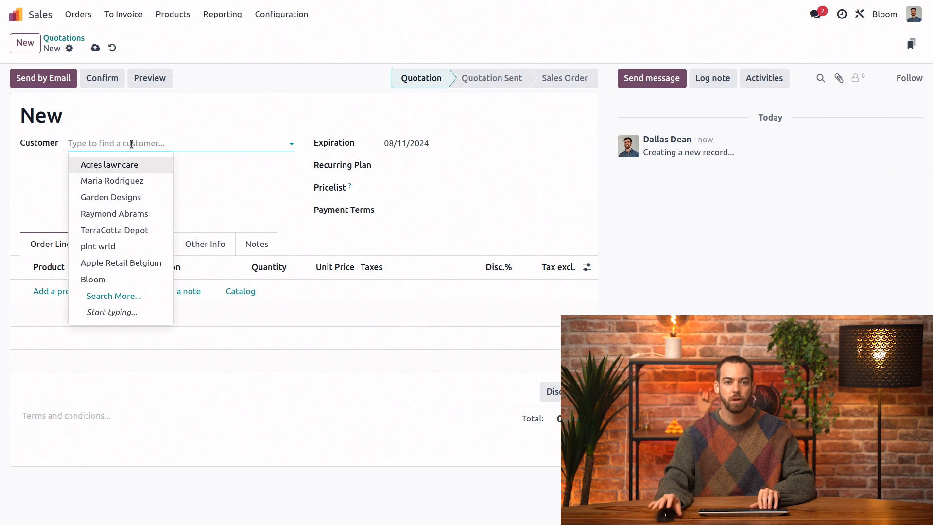
type("land")
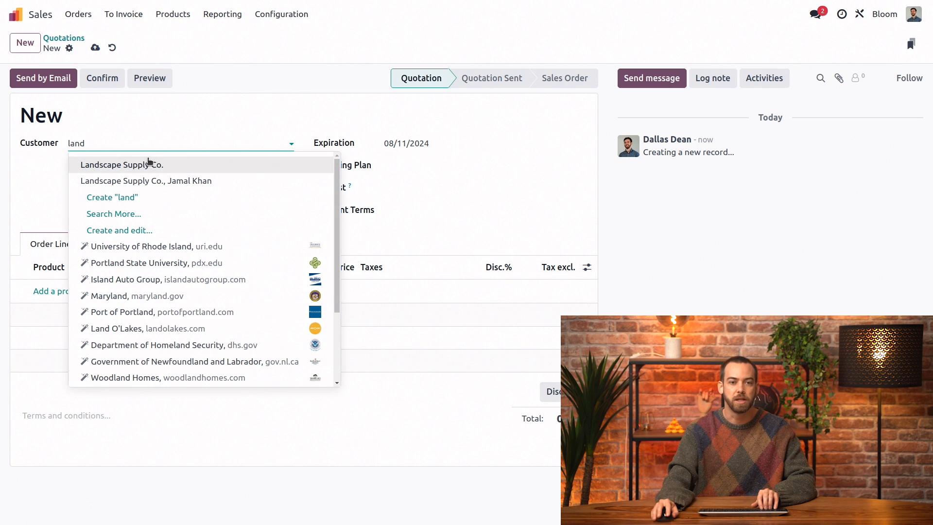
left_click(121, 164)
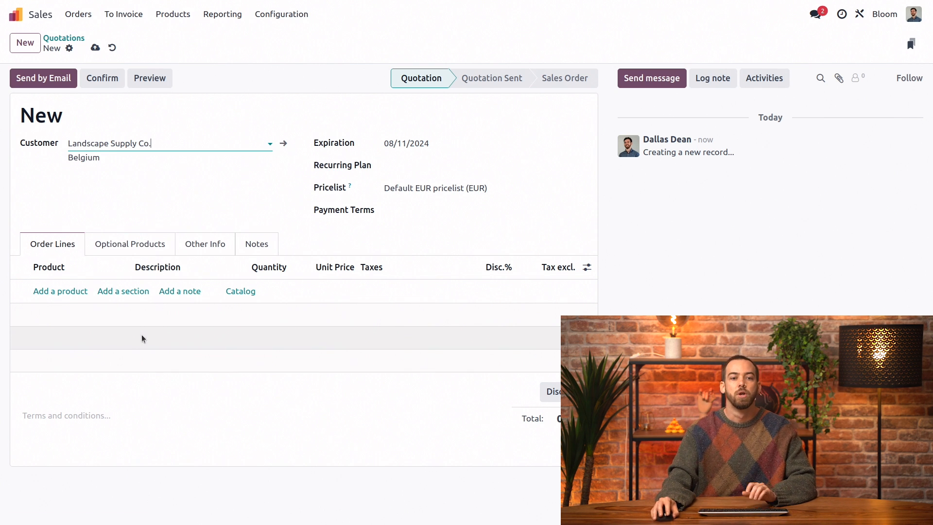
Step: Add a terracotta pot line with quantity 50 at 12.00, totalling 600 €
left_click(60, 290)
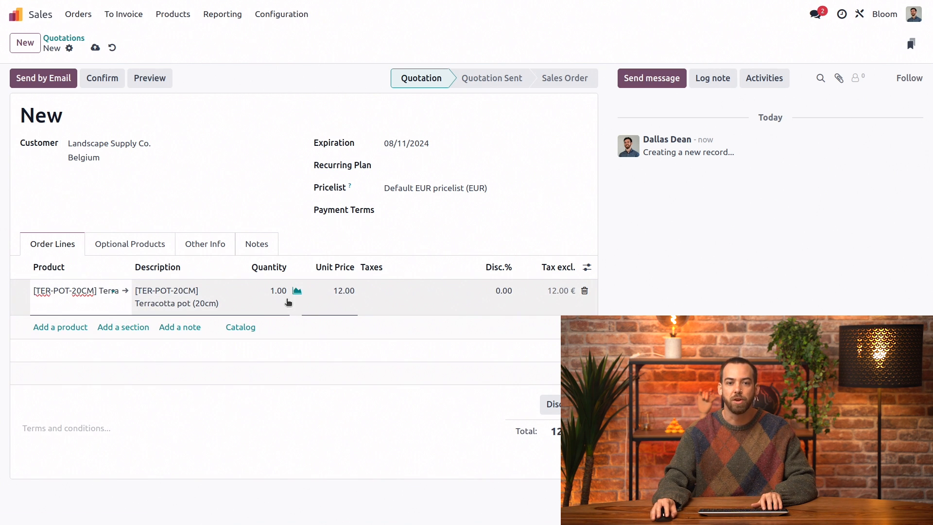
type("50")
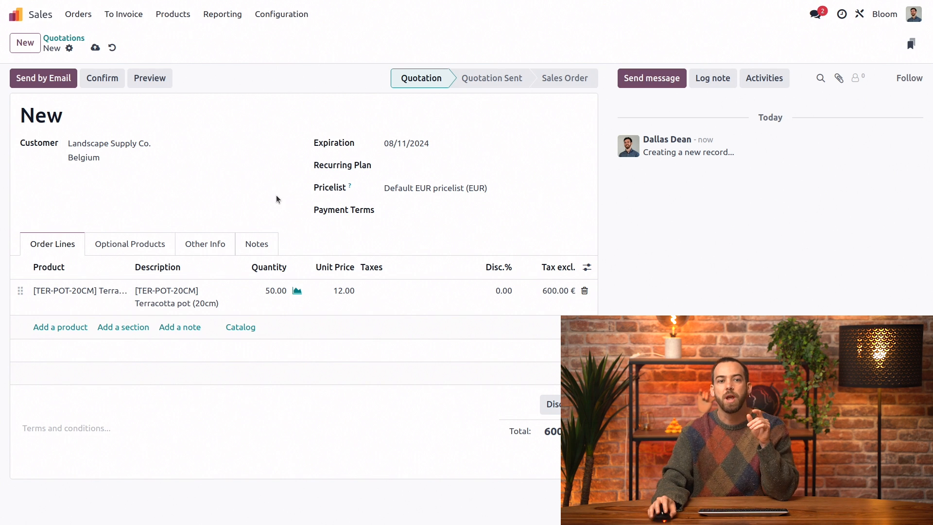
Step: Confirm the quotation as sales order S00009 and view its delivery Bloom/OUT/00001
left_click(102, 77)
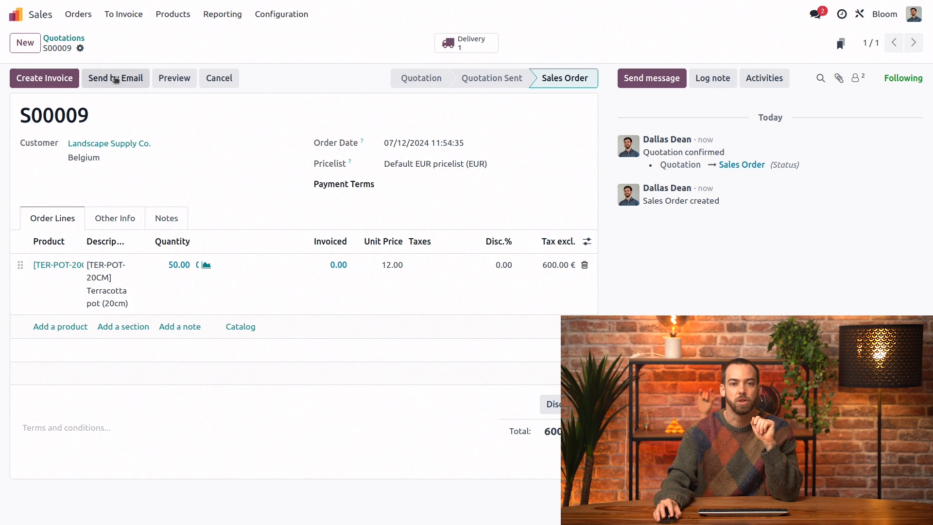
left_click(465, 43)
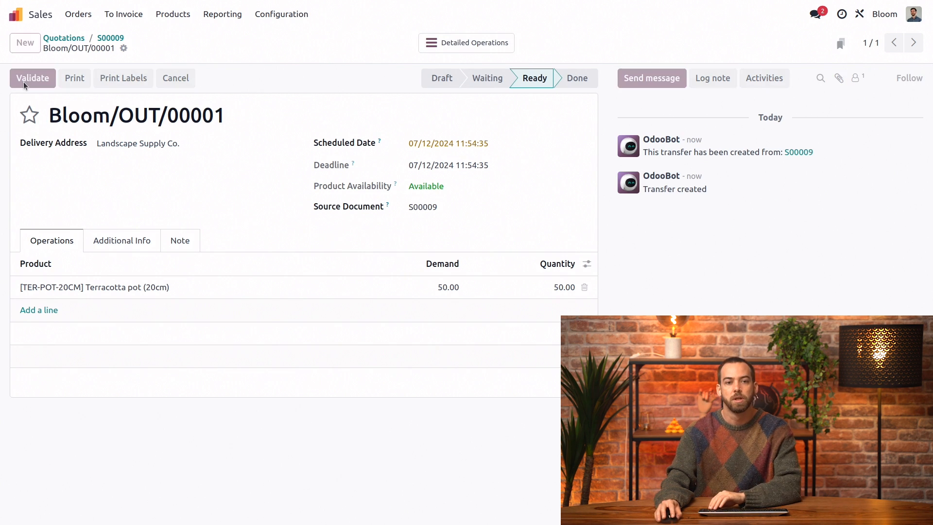
Step: Validate the 50-pot delivery and expand stock entry STJ/2024/07/0002's 250.00 € lines
left_click(32, 77)
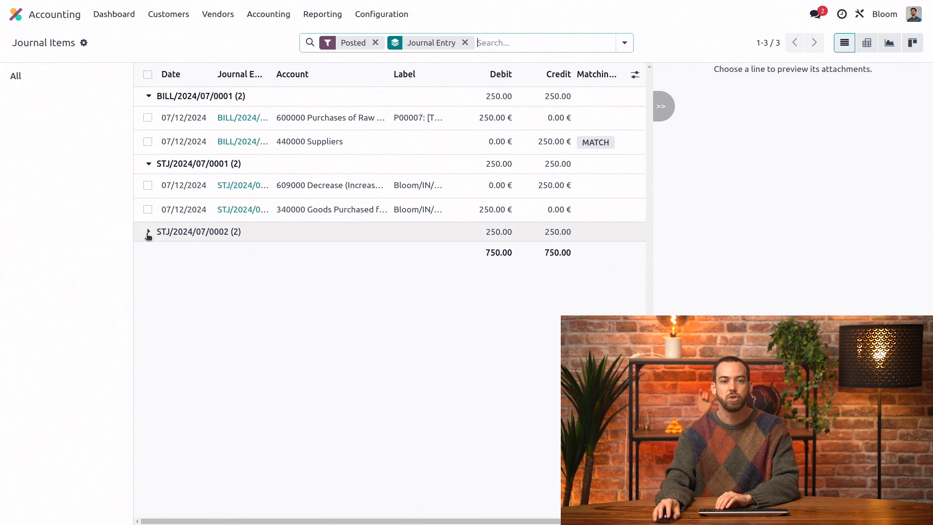
left_click(148, 231)
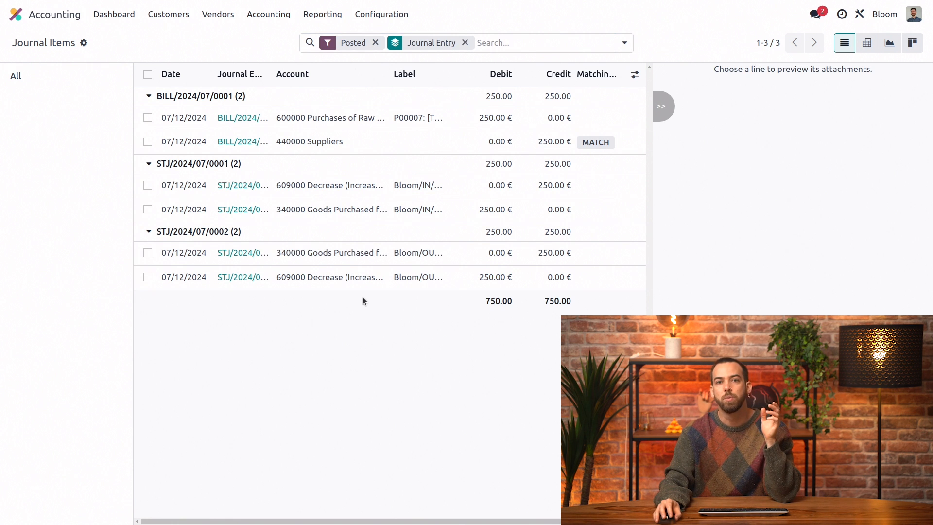
mouse_move(497, 277)
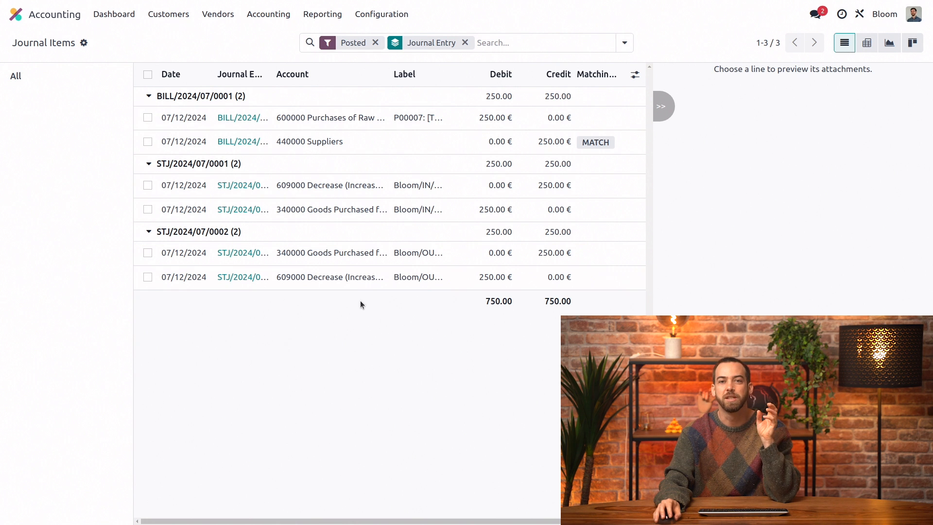
mouse_move(363, 277)
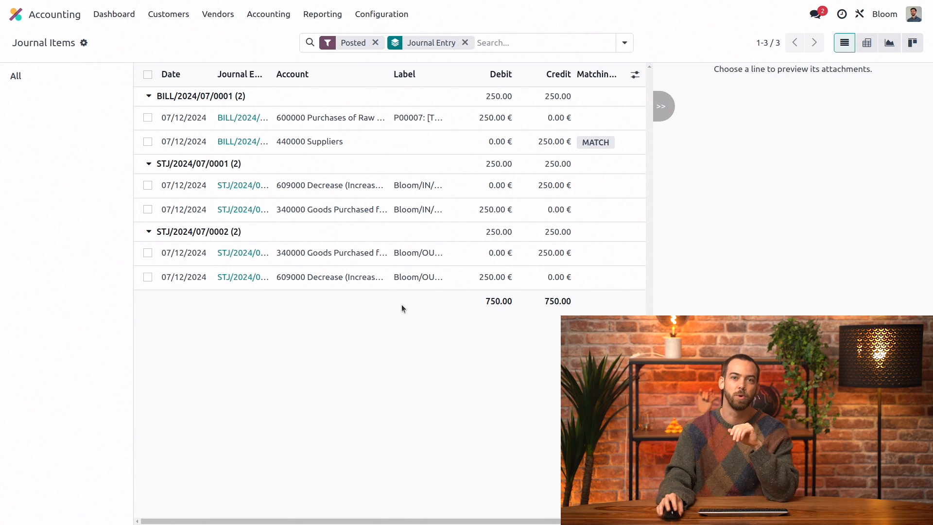
mouse_move(417, 277)
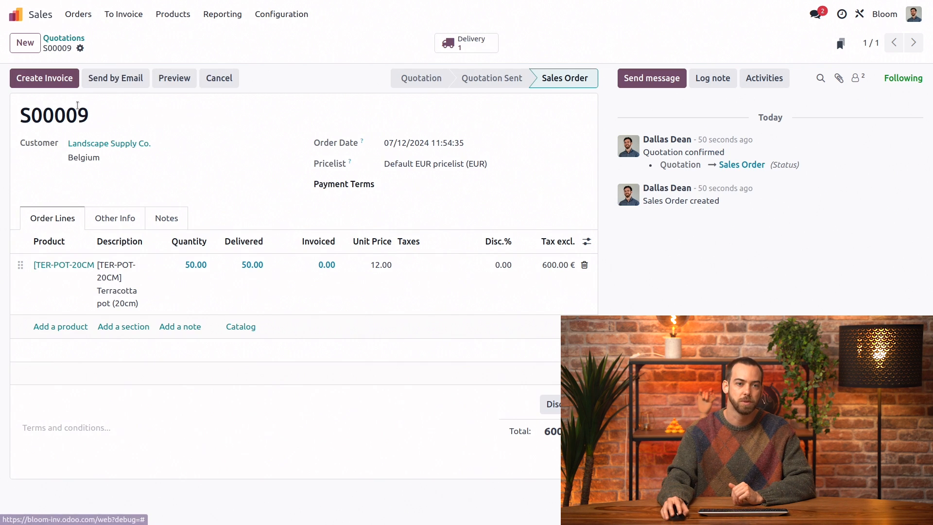
Step: Post customer invoice INV/2024/00001 for 600 € and expand its lines in the journal items
left_click(43, 78)
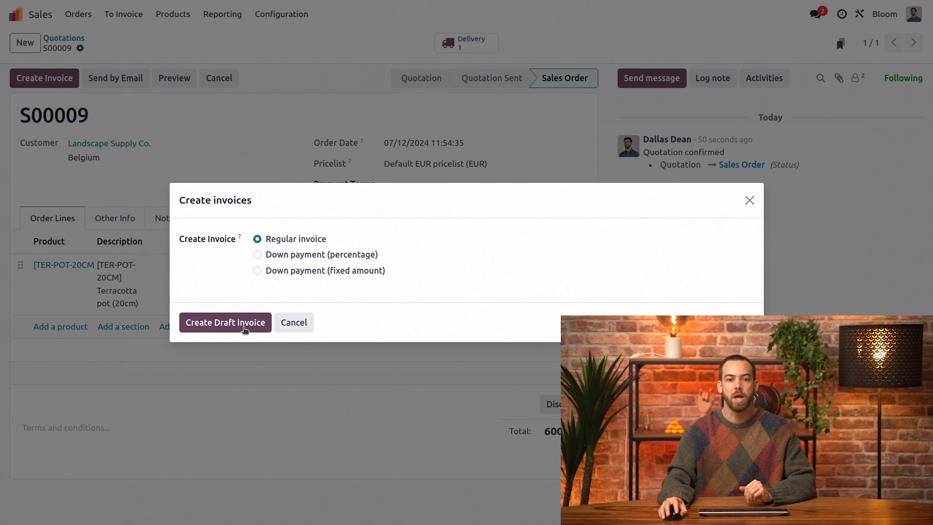
left_click(225, 321)
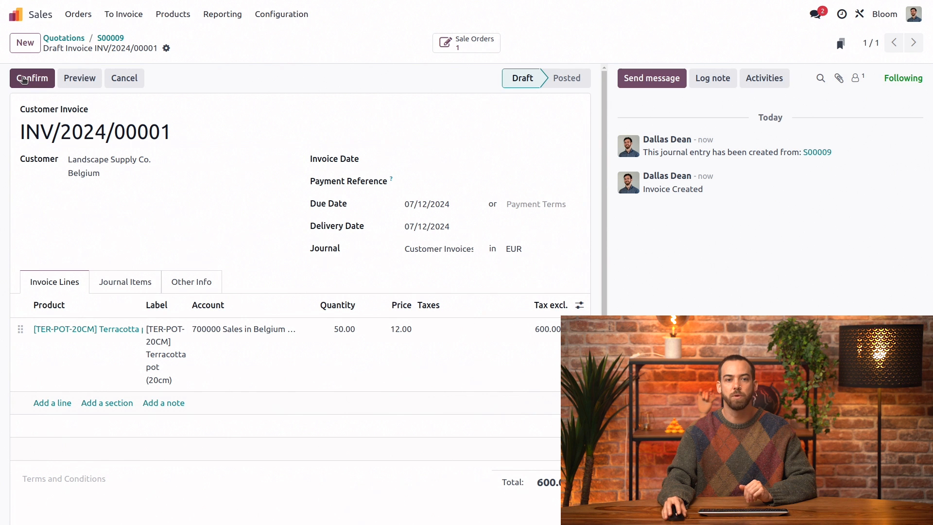
left_click(32, 78)
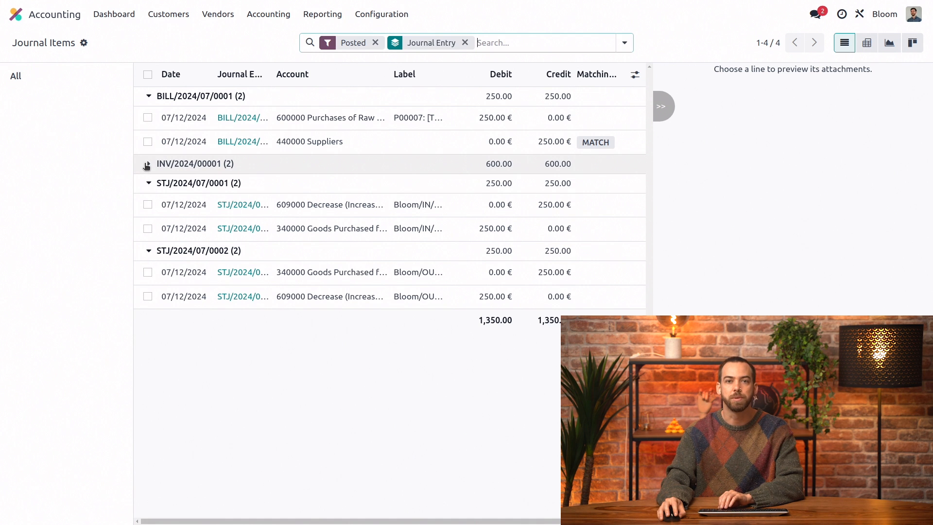
left_click(148, 163)
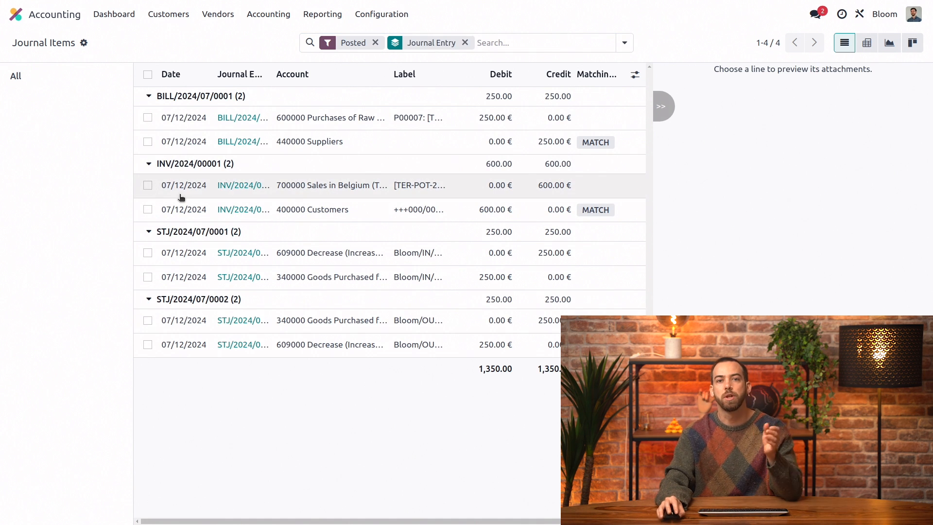